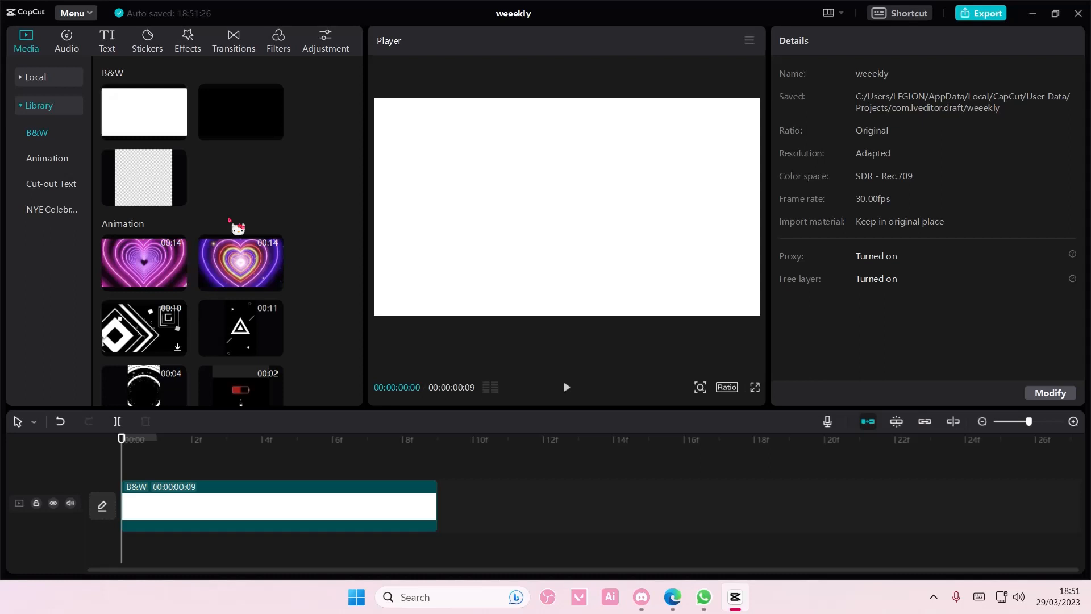
Add a text layer reading 'ANYTHING' and set its font to Gotham-Black.
{"action": "left_click", "coordinate": [106, 40]}
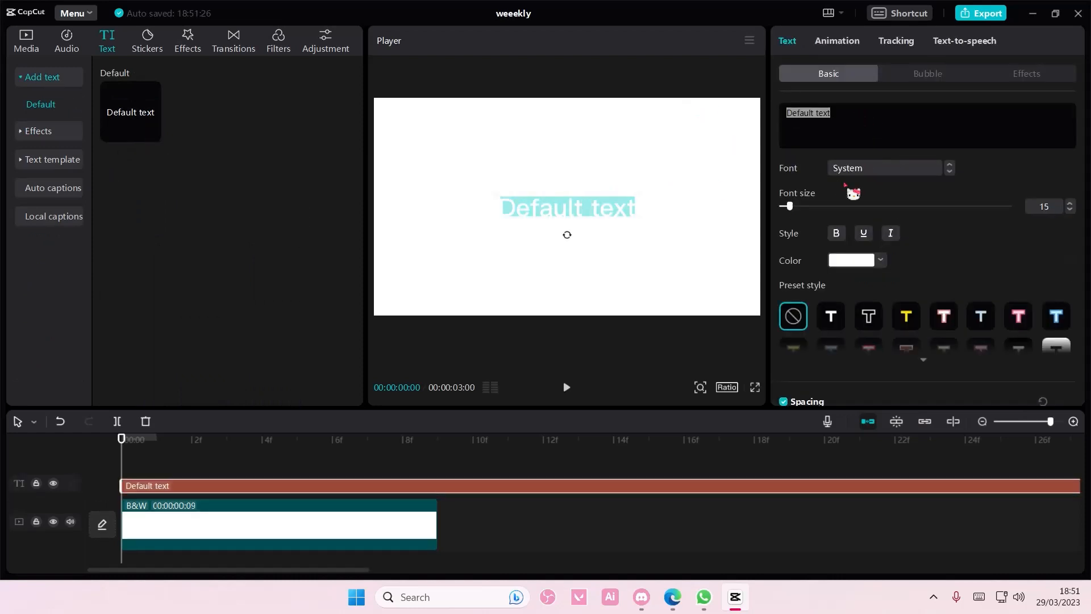
{"action": "type", "text": "ANYTHI"}
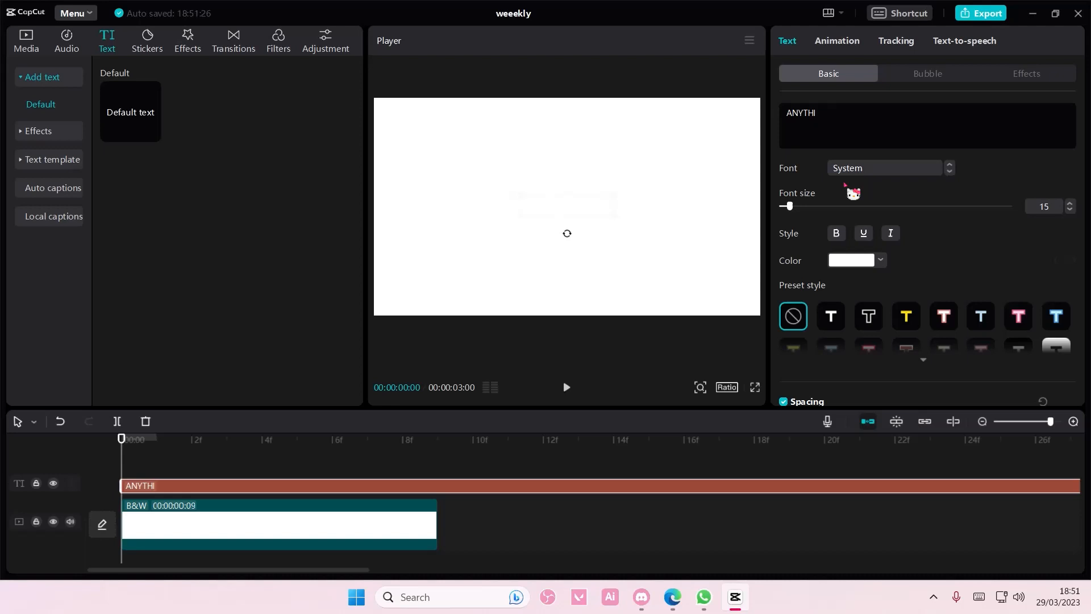
{"action": "left_click", "coordinate": [883, 168]}
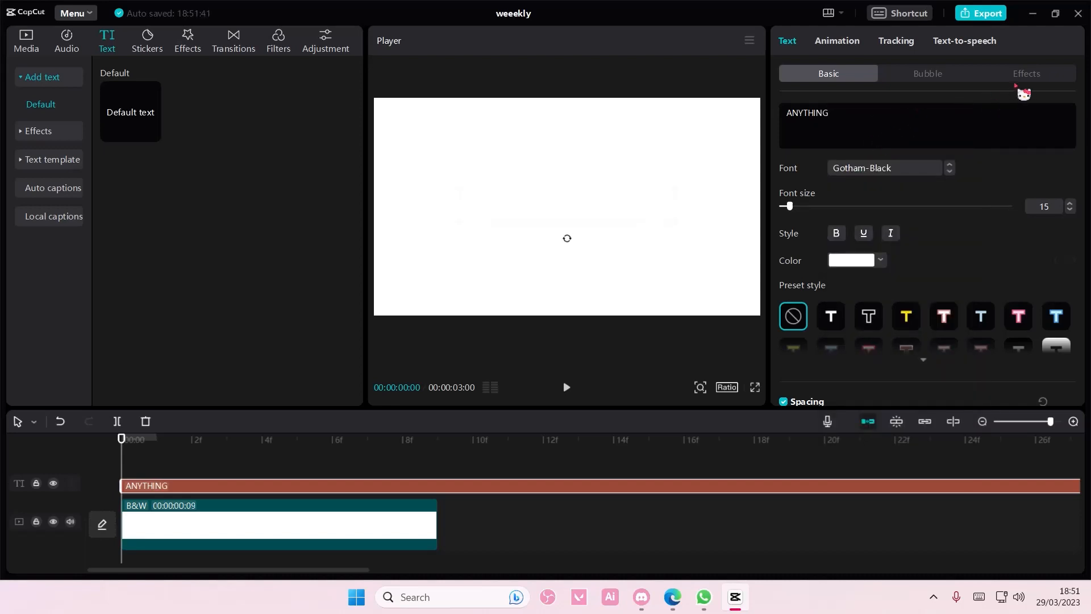
Try a pink outline preset, then apply the yellow neon outline text effect.
{"action": "left_click", "coordinate": [1026, 73]}
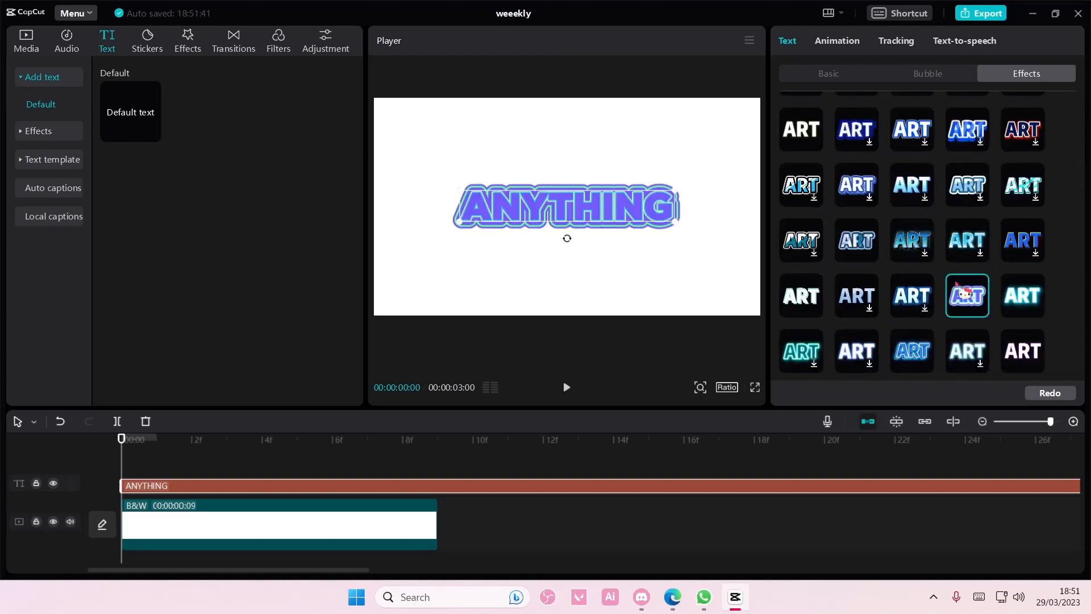
{"action": "scroll", "scroll_direction": "down", "scroll_amount": 3}
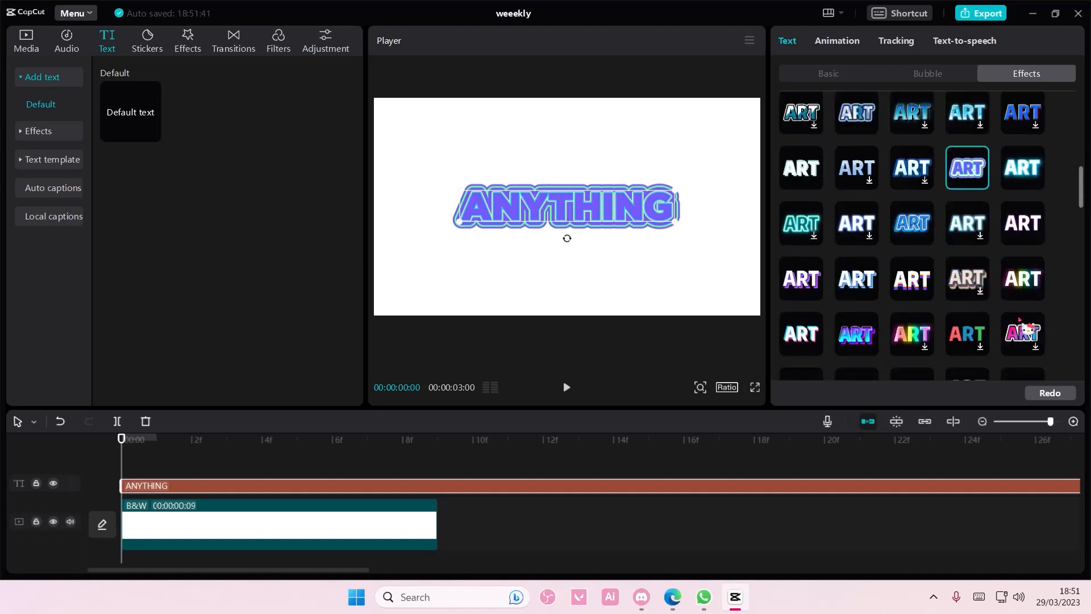
{"action": "scroll", "scroll_direction": "down", "scroll_amount": 3}
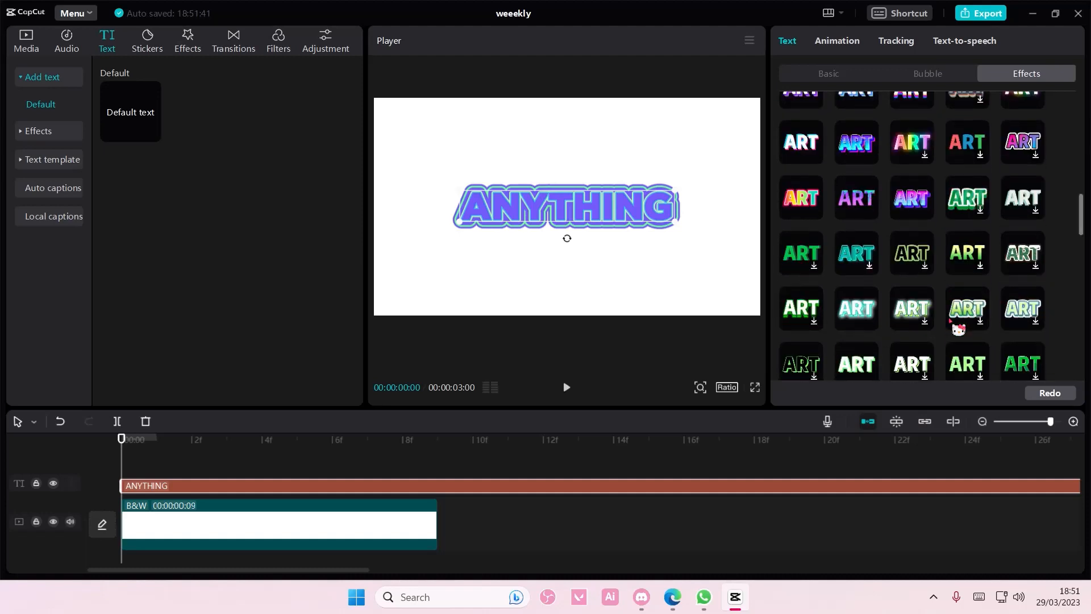
{"action": "scroll", "scroll_direction": "down", "scroll_amount": 3}
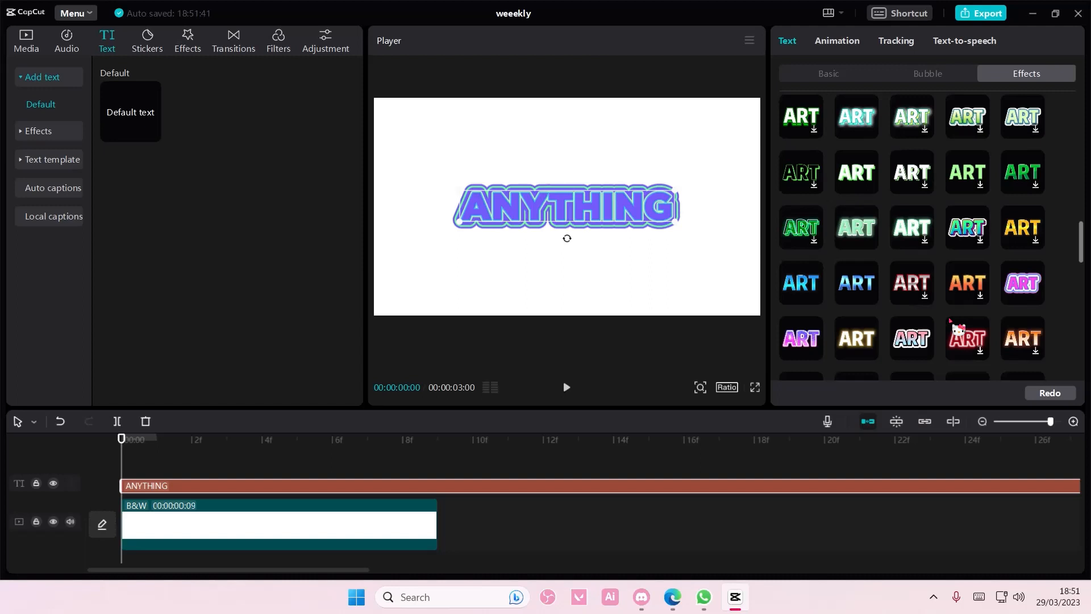
{"action": "left_click", "coordinate": [1022, 283]}
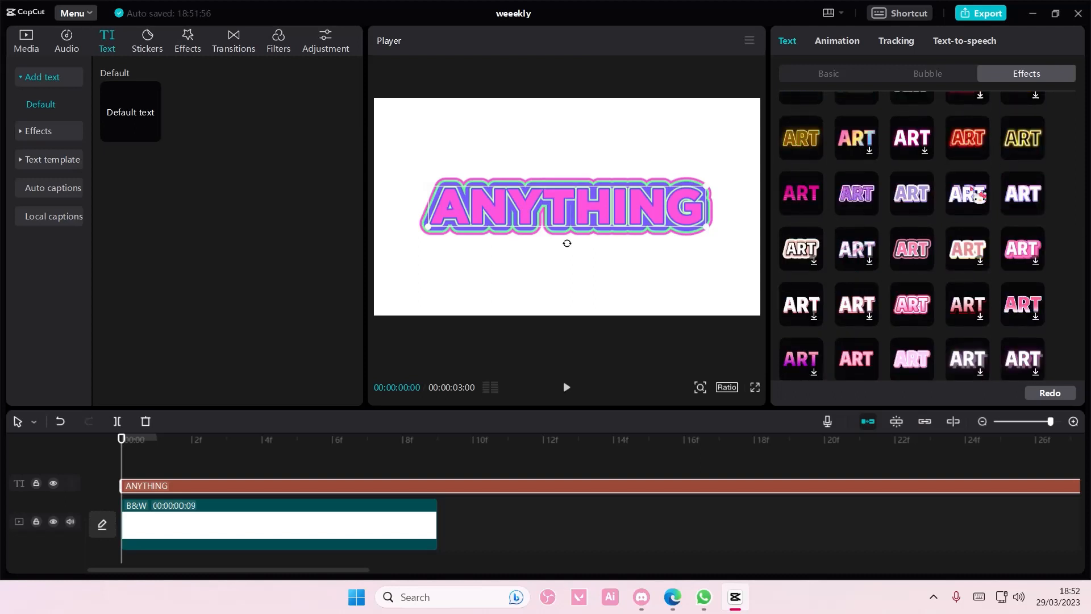
{"action": "left_click", "coordinate": [1023, 137]}
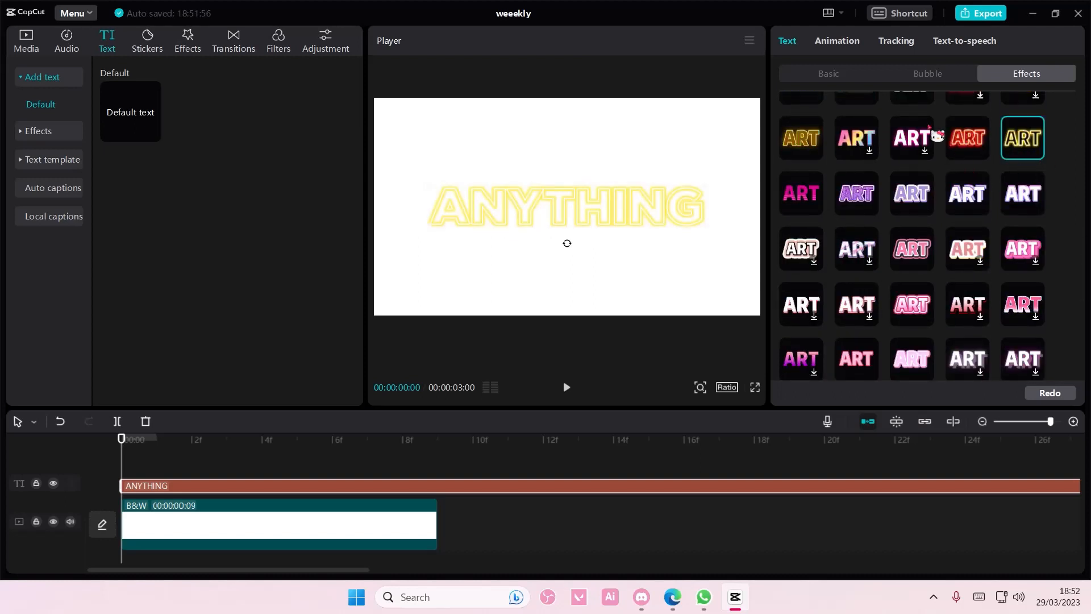
Set the text colour to purple and apply the pastel rainbow gradient effect.
{"action": "left_click", "coordinate": [828, 73]}
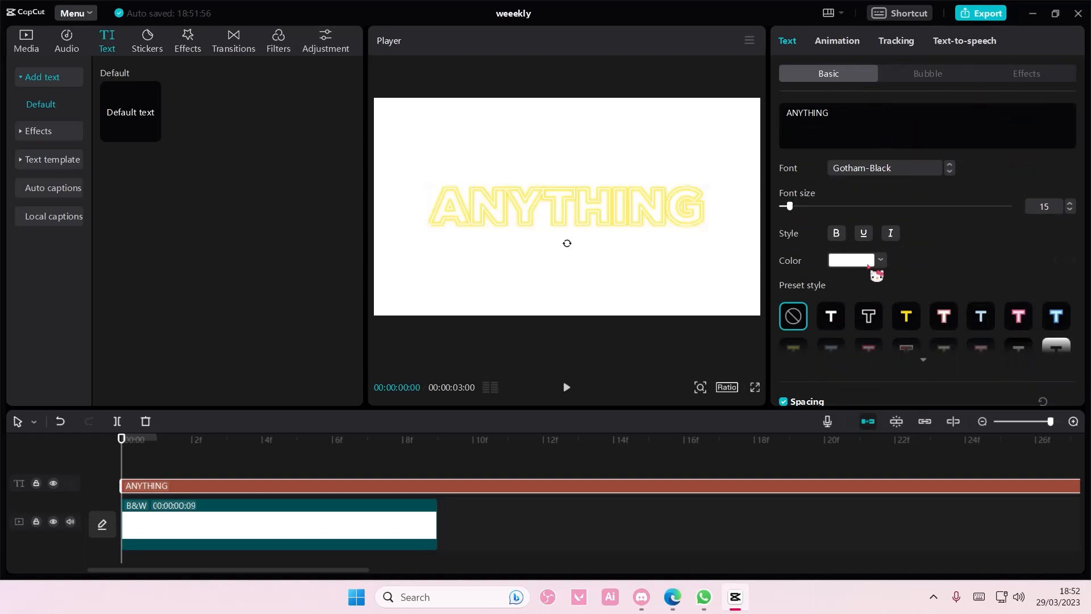
{"action": "left_click", "coordinate": [880, 260]}
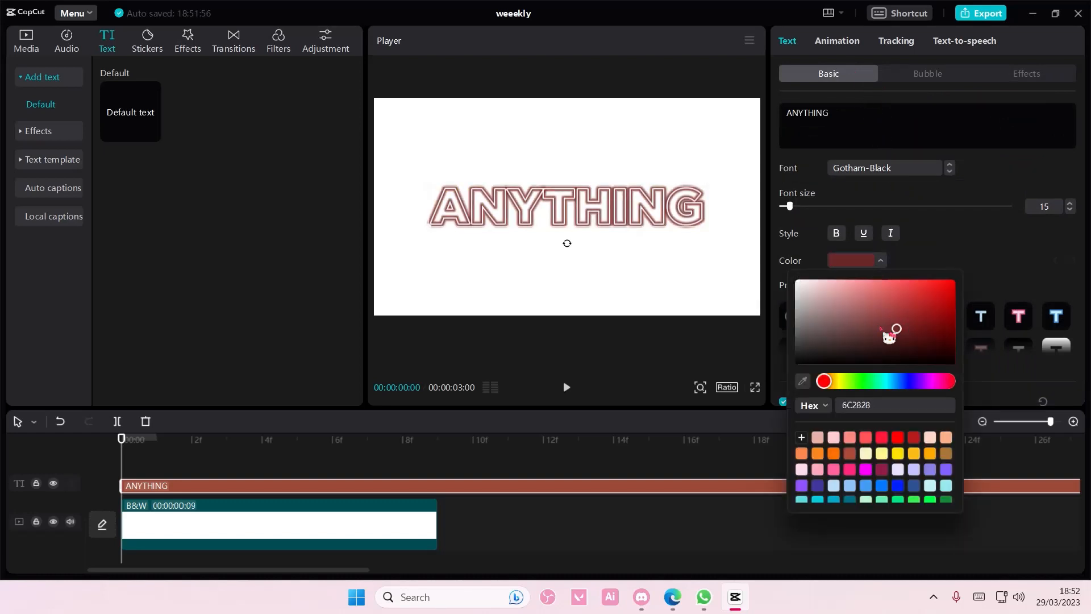
{"action": "left_click", "coordinate": [866, 479]}
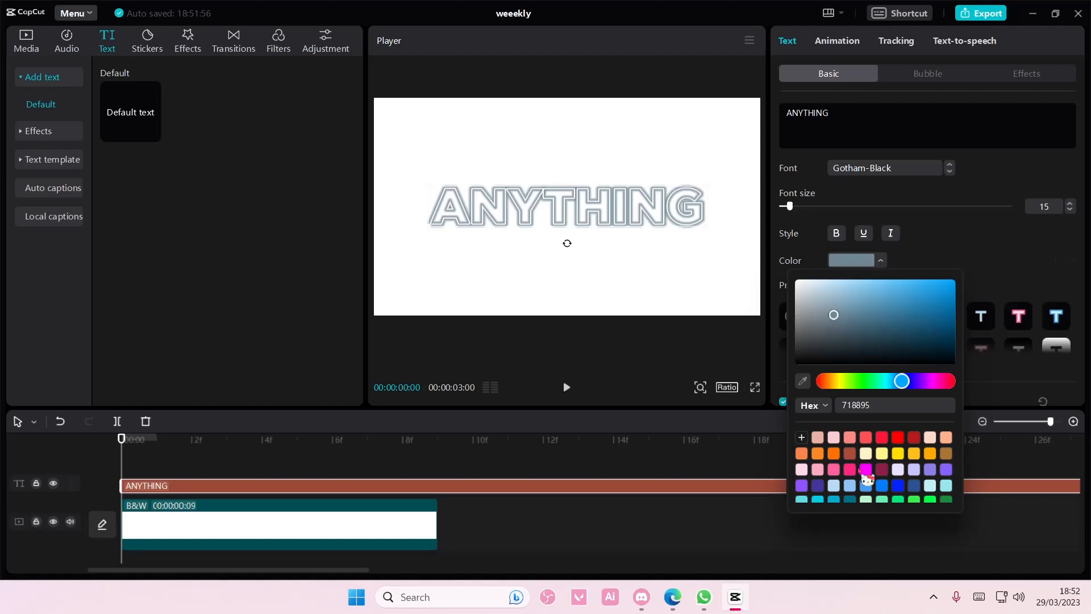
{"action": "left_click", "coordinate": [1025, 74]}
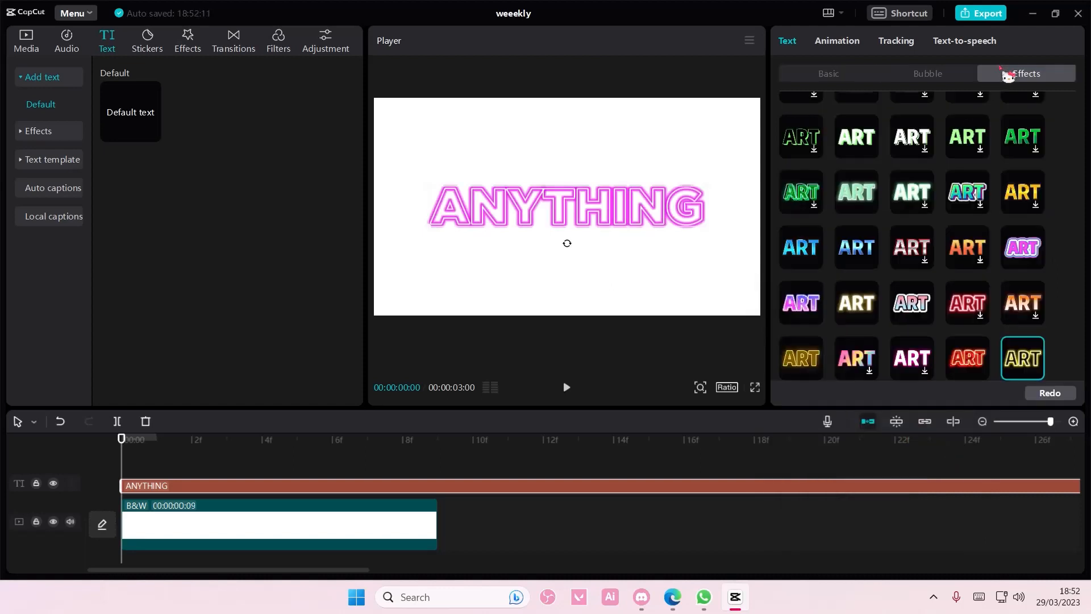
{"action": "mouse_move", "coordinate": [866, 348]}
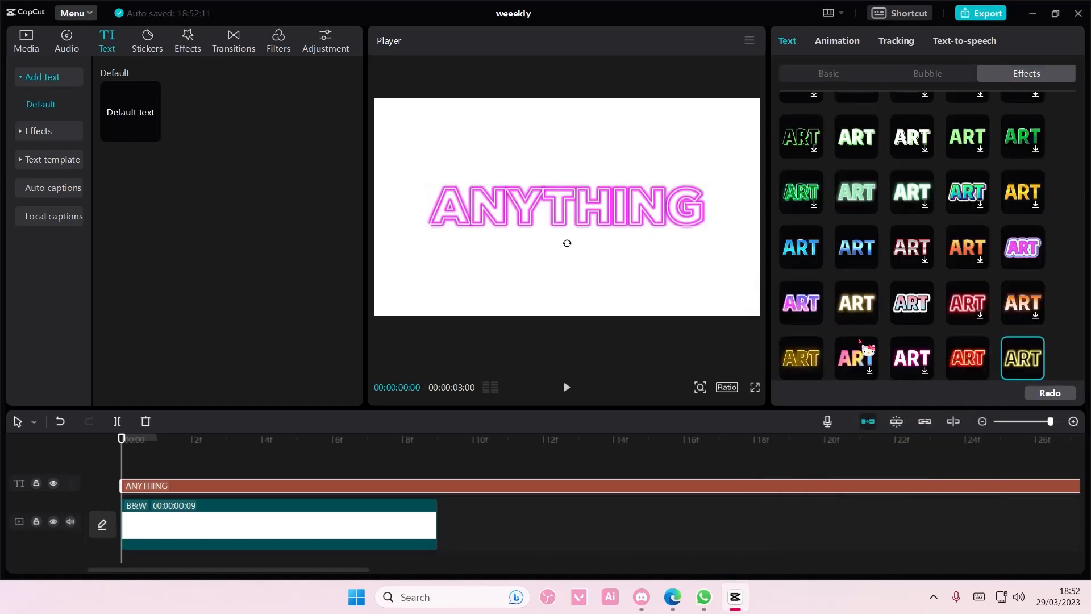
{"action": "left_click", "coordinate": [857, 358]}
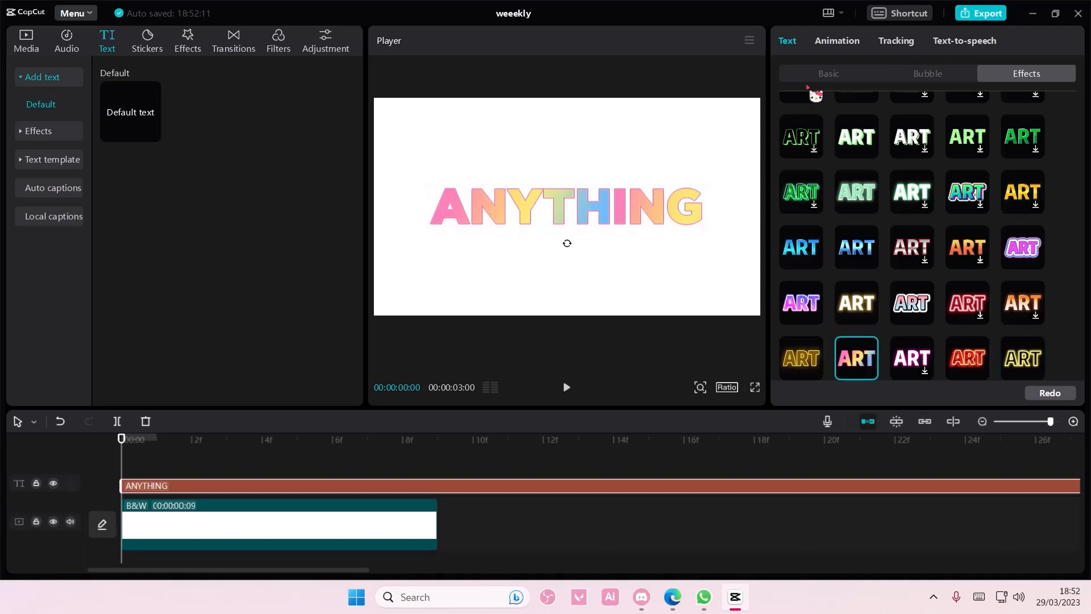
{"action": "left_click", "coordinate": [827, 73]}
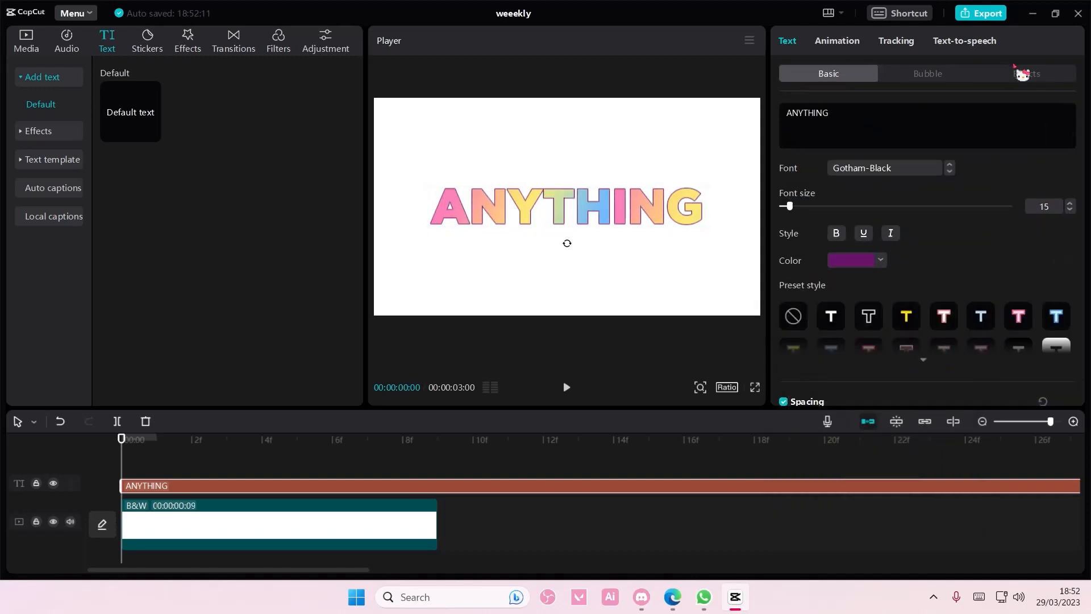
Apply the pink glitter text effect and shift the text colour to dark green.
{"action": "left_click", "coordinate": [1026, 73]}
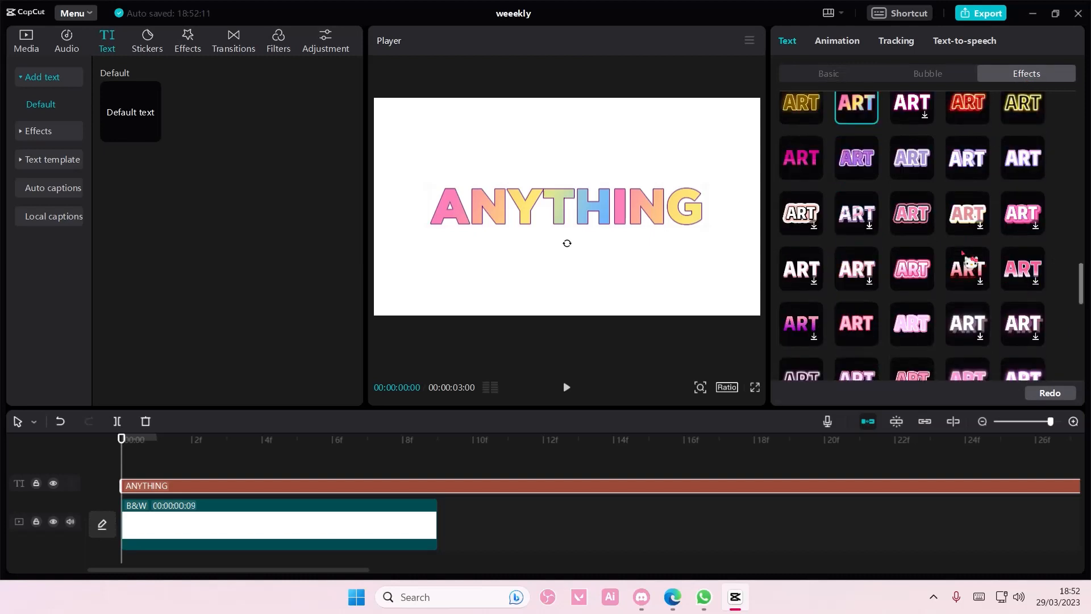
{"action": "left_click", "coordinate": [911, 269]}
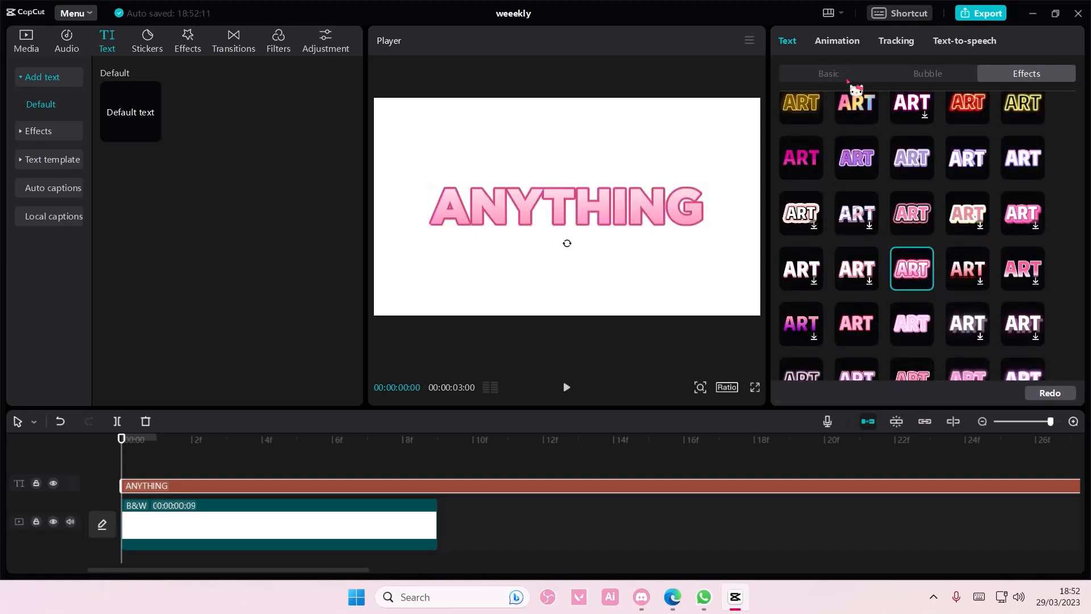
{"action": "left_click", "coordinate": [828, 74]}
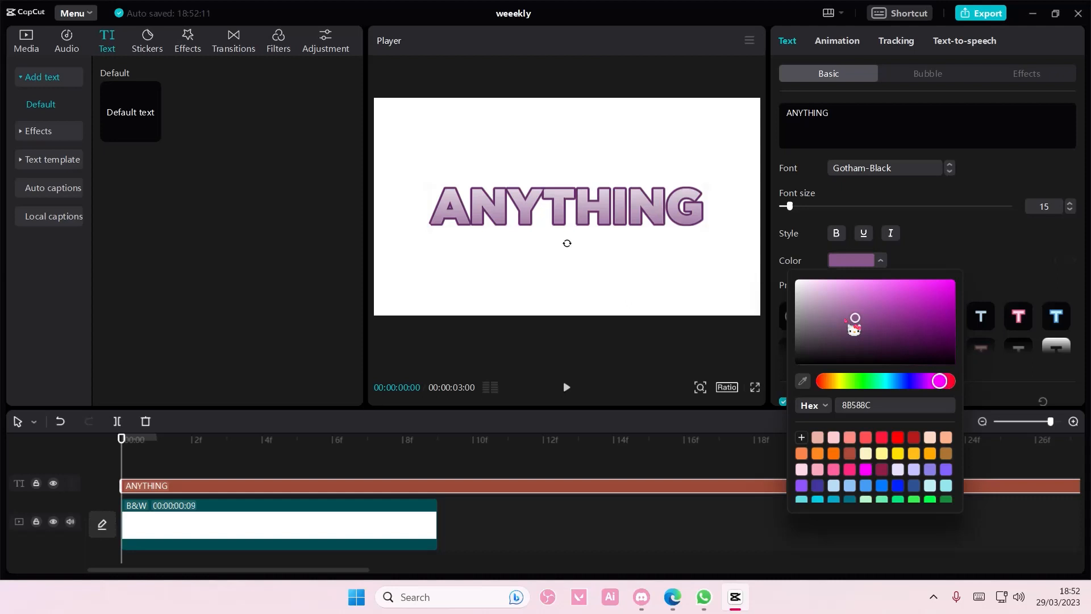
{"action": "left_click_drag", "start_coordinate": [939, 380], "coordinate": [884, 381]}
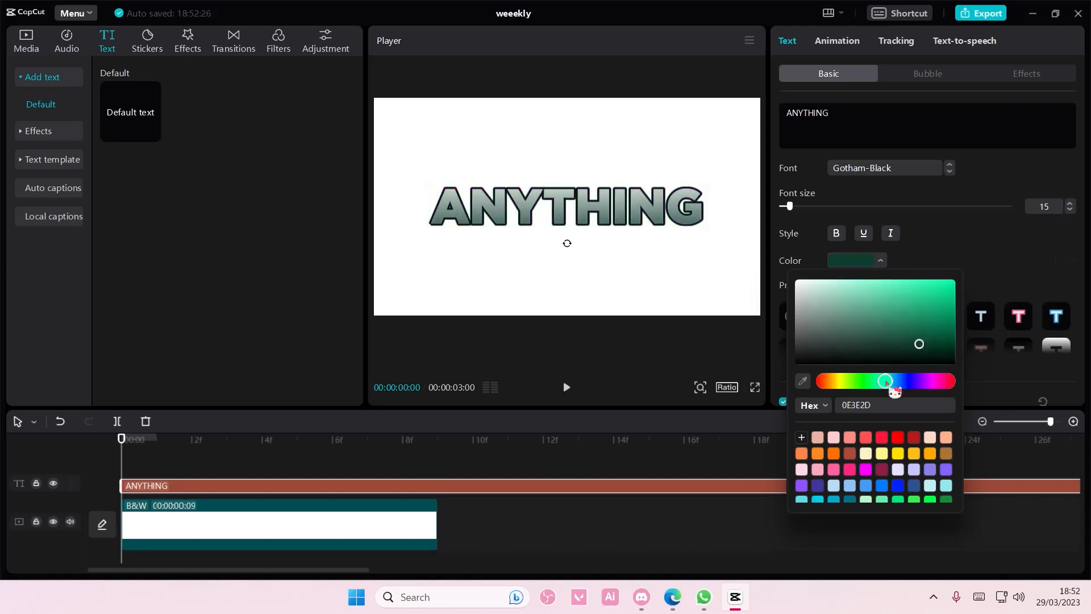
{"action": "left_click", "coordinate": [1026, 73]}
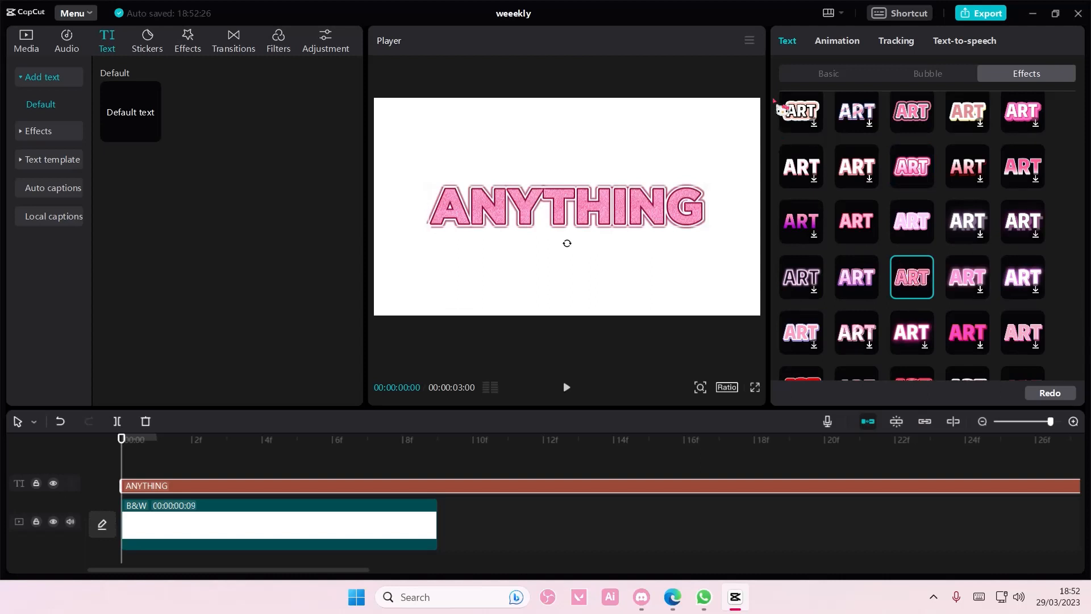
{"action": "left_click", "coordinate": [827, 73]}
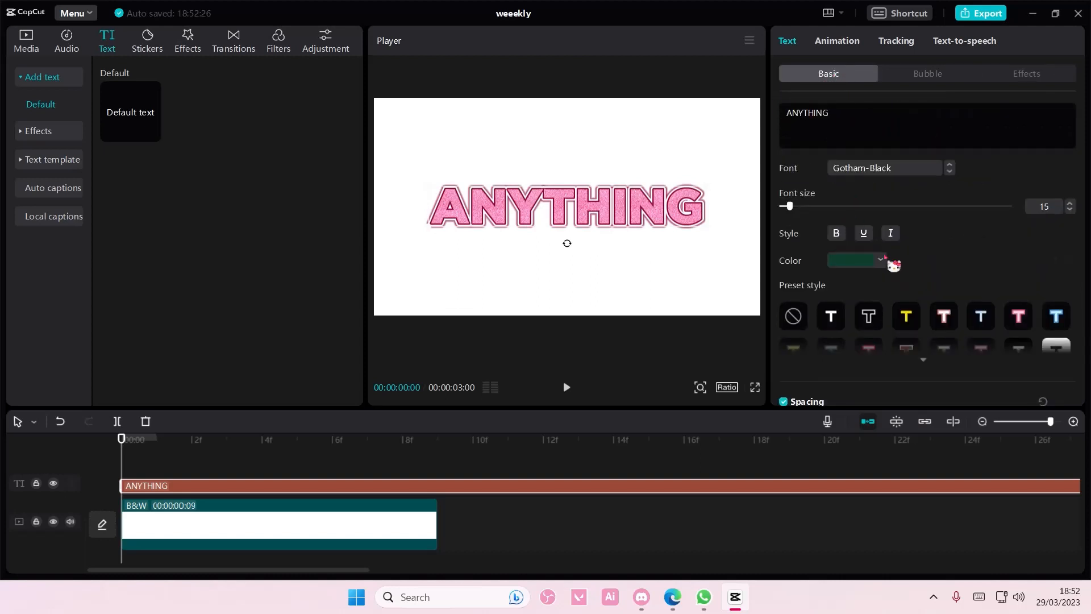
{"action": "left_click", "coordinate": [855, 260]}
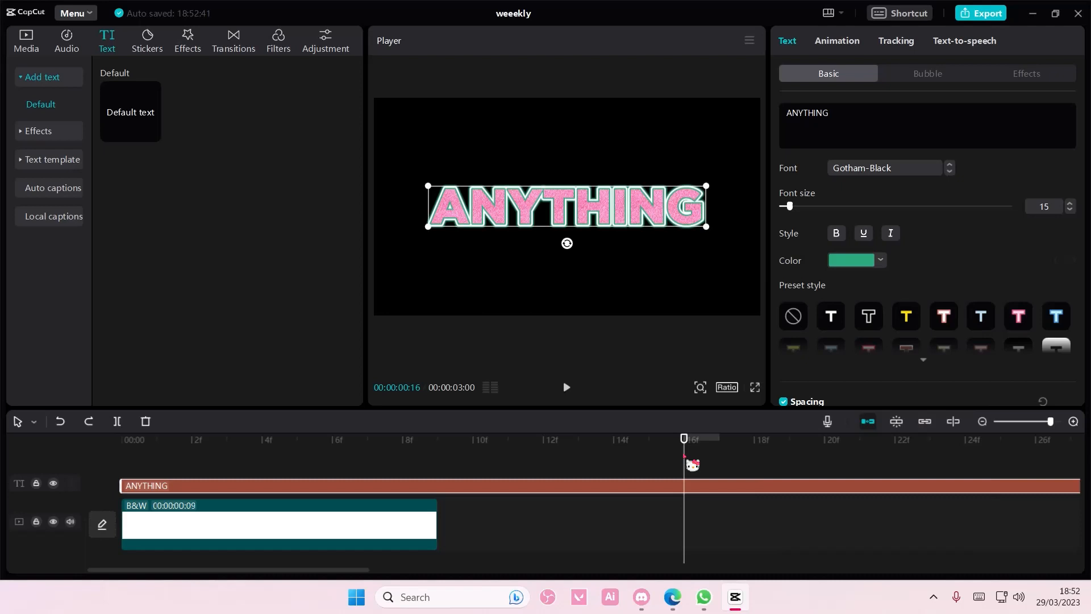
Delete the white B&W clip and add the BW 3 filter to the timeline.
{"action": "left_click", "coordinate": [278, 523]}
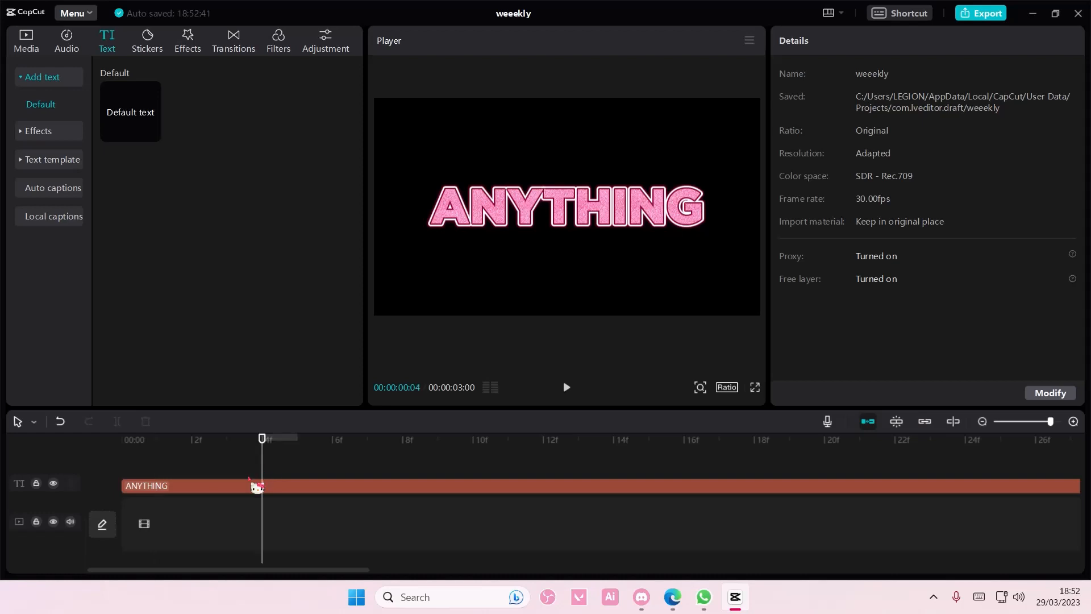
{"action": "left_click", "coordinate": [278, 40]}
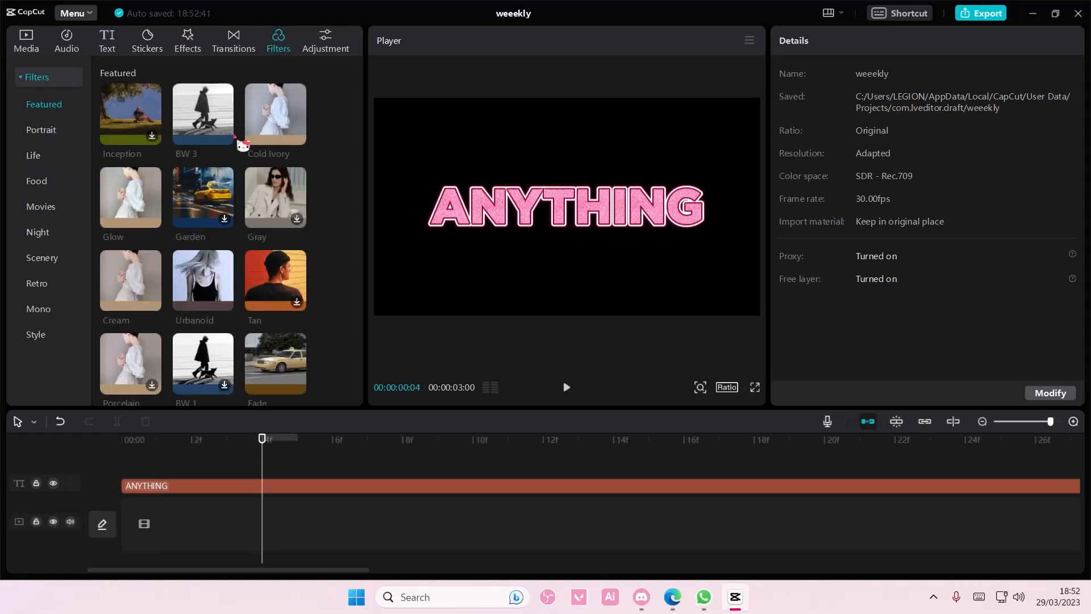
{"action": "left_click", "coordinate": [202, 113]}
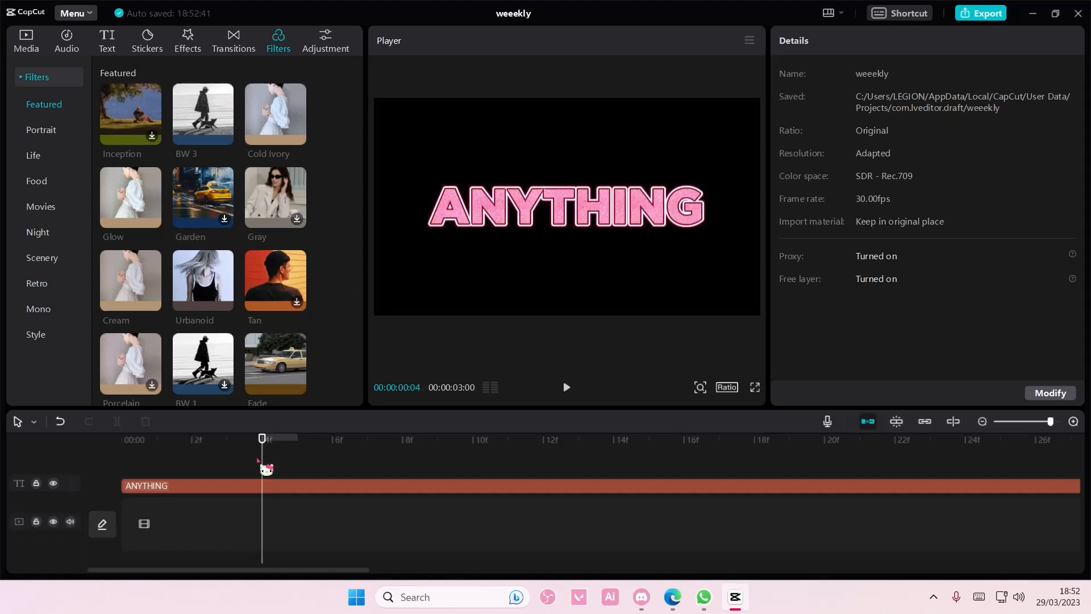
{"action": "left_click", "coordinate": [202, 113]}
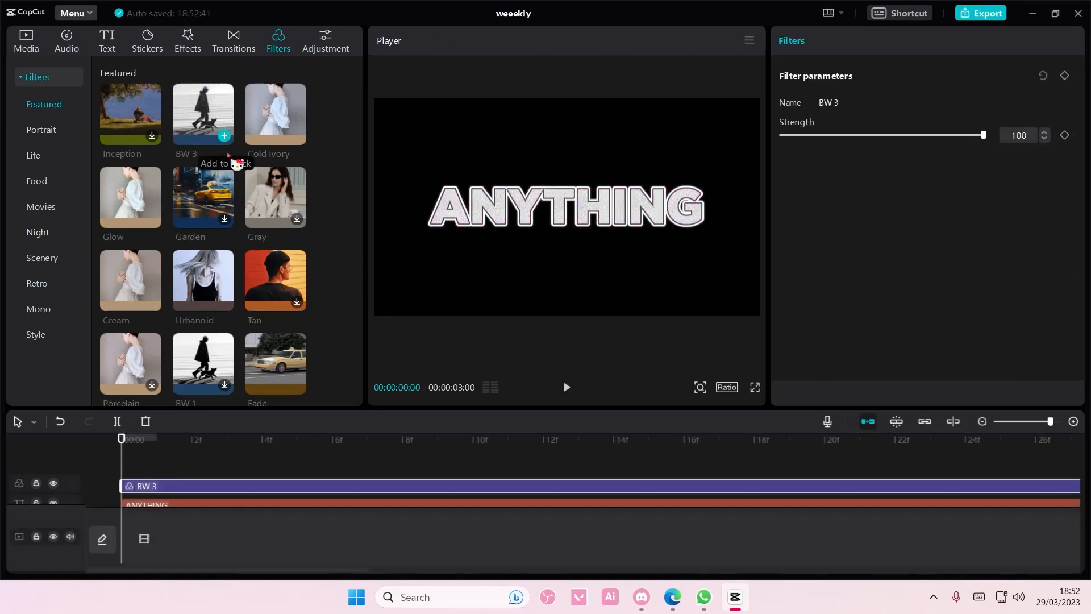
{"action": "left_click", "coordinate": [25, 40]}
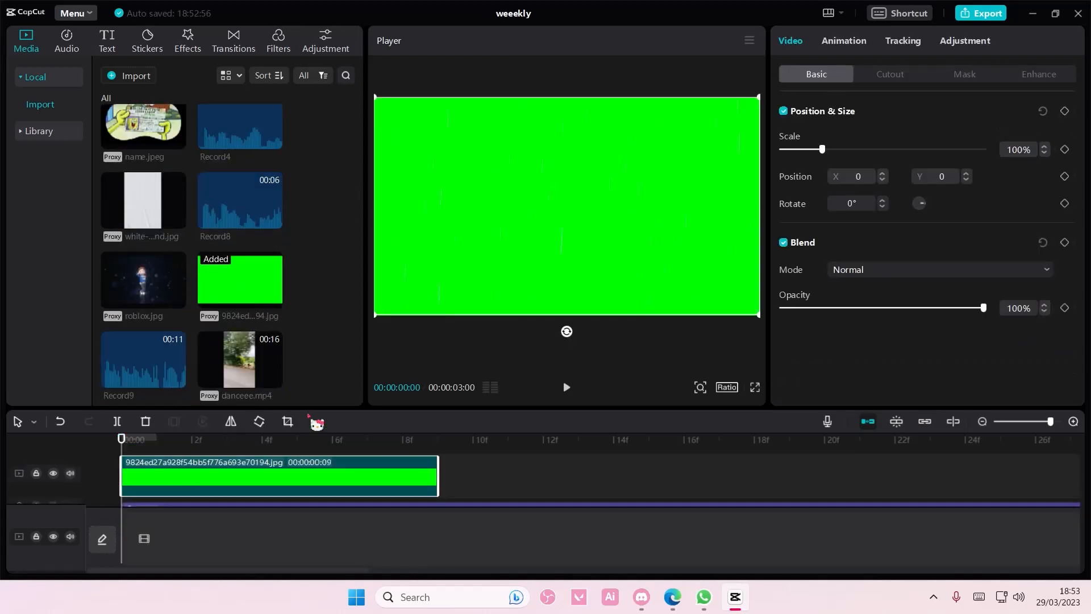
Set the green image clip's blend mode to Overlay after trying another mode.
{"action": "left_click", "coordinate": [939, 269]}
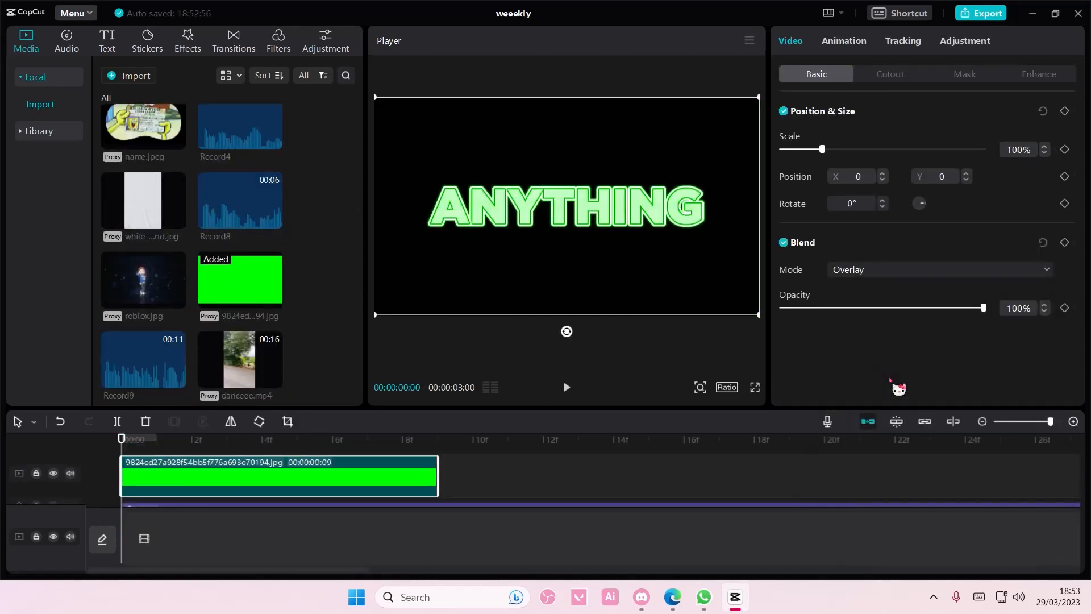
{"action": "left_click", "coordinate": [939, 270]}
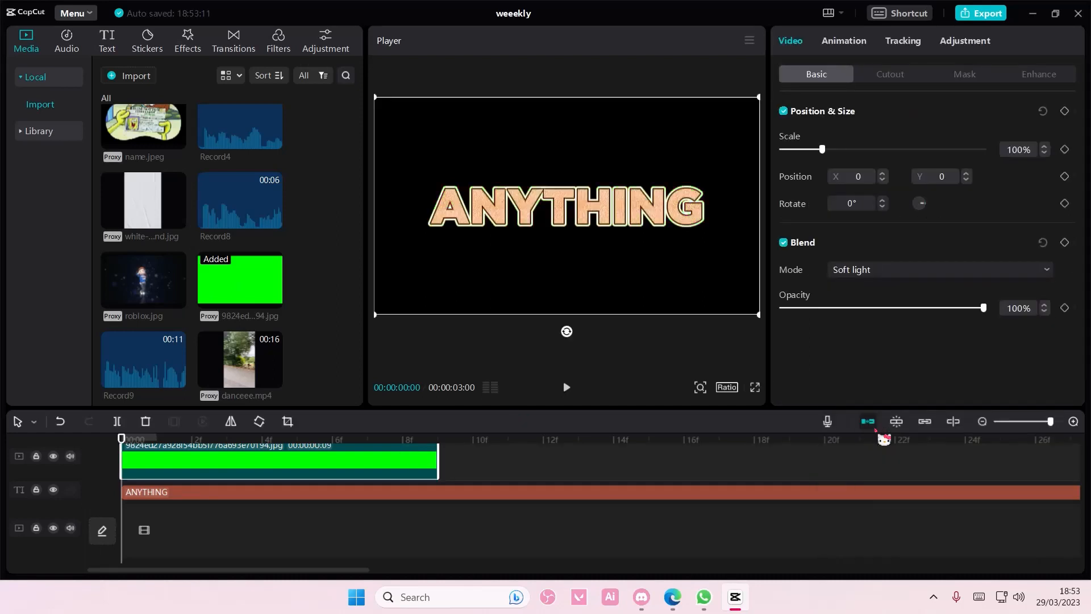
{"action": "left_click", "coordinate": [939, 269]}
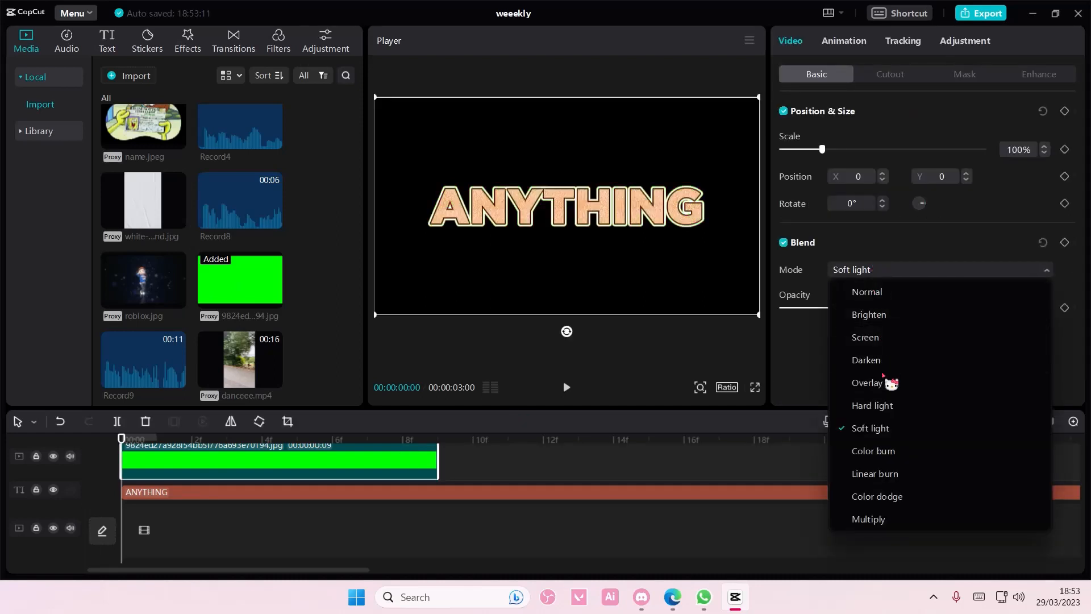
{"action": "left_click", "coordinate": [868, 384]}
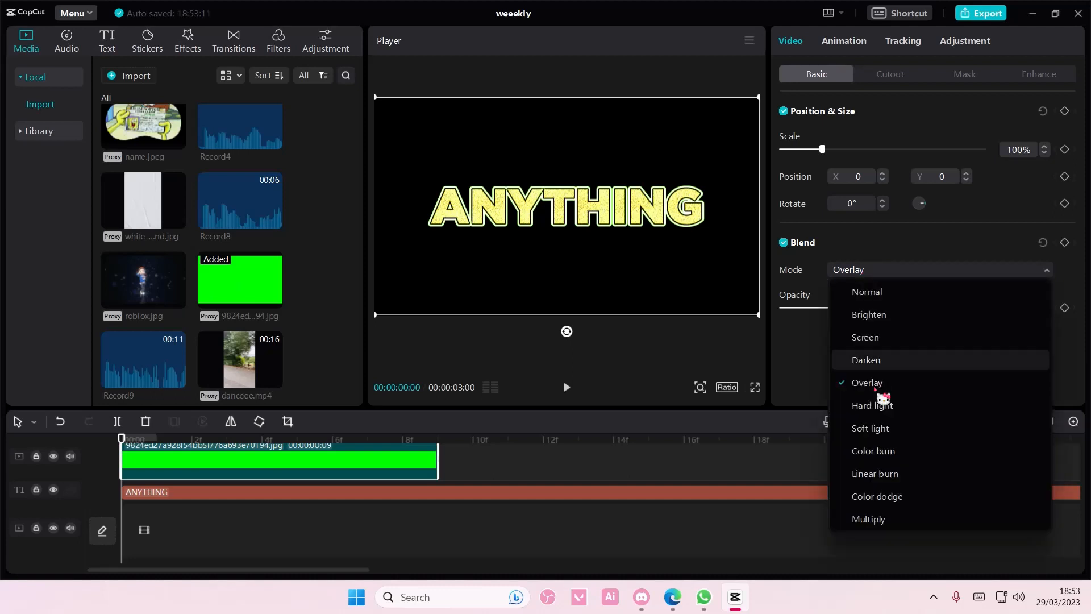
{"action": "left_click", "coordinate": [875, 474]}
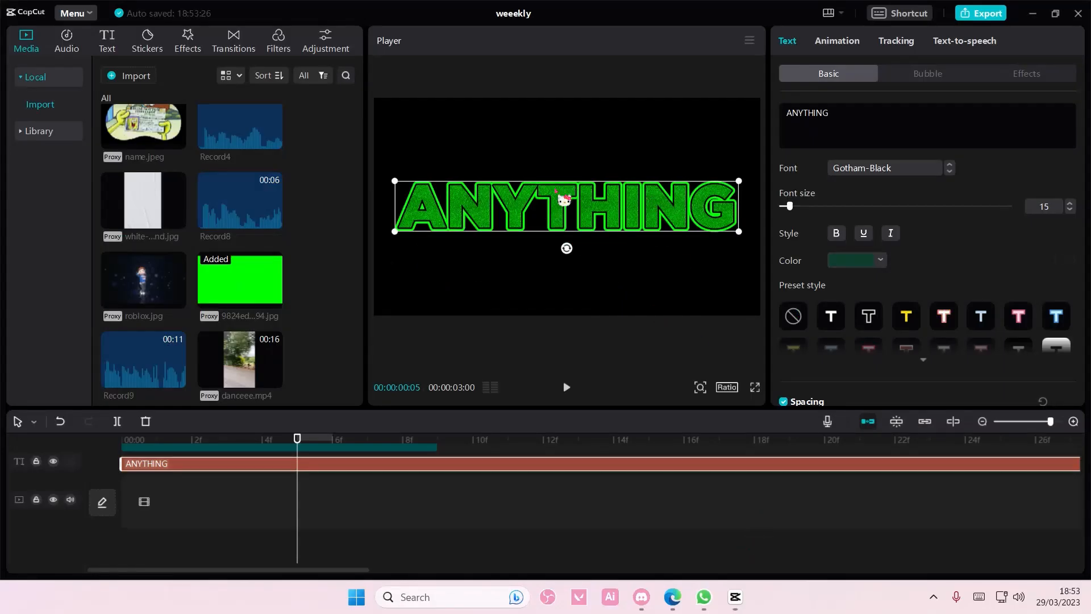
{"action": "mouse_move", "coordinate": [543, 357]}
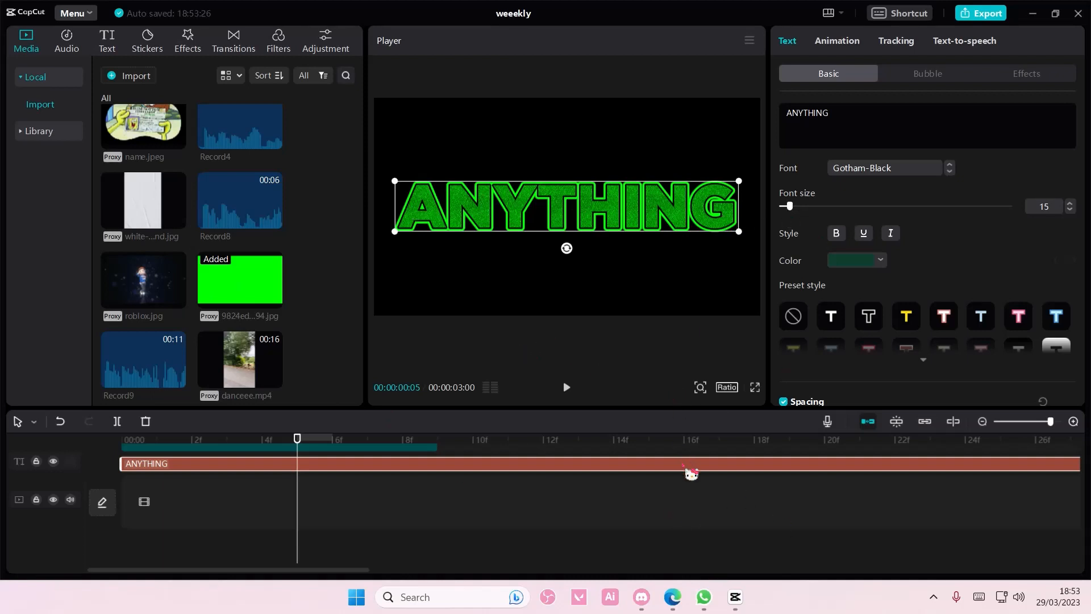
Scroll the text's Basic panel to review its Blend, Stroke and Shadow settings.
{"action": "scroll", "scroll_direction": "down", "scroll_amount": 3}
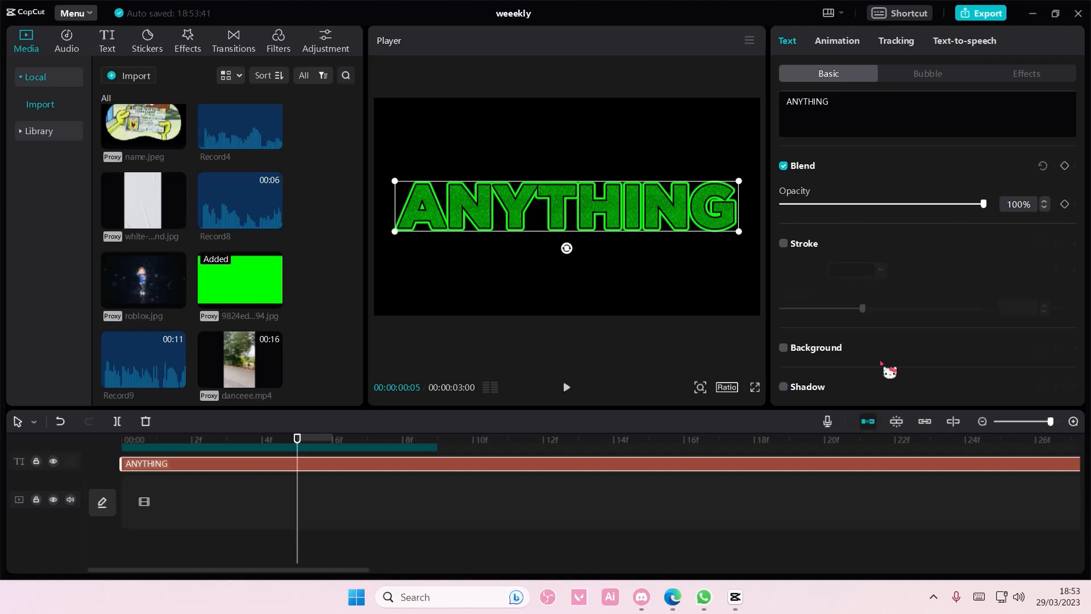
{"action": "mouse_move", "coordinate": [892, 367]}
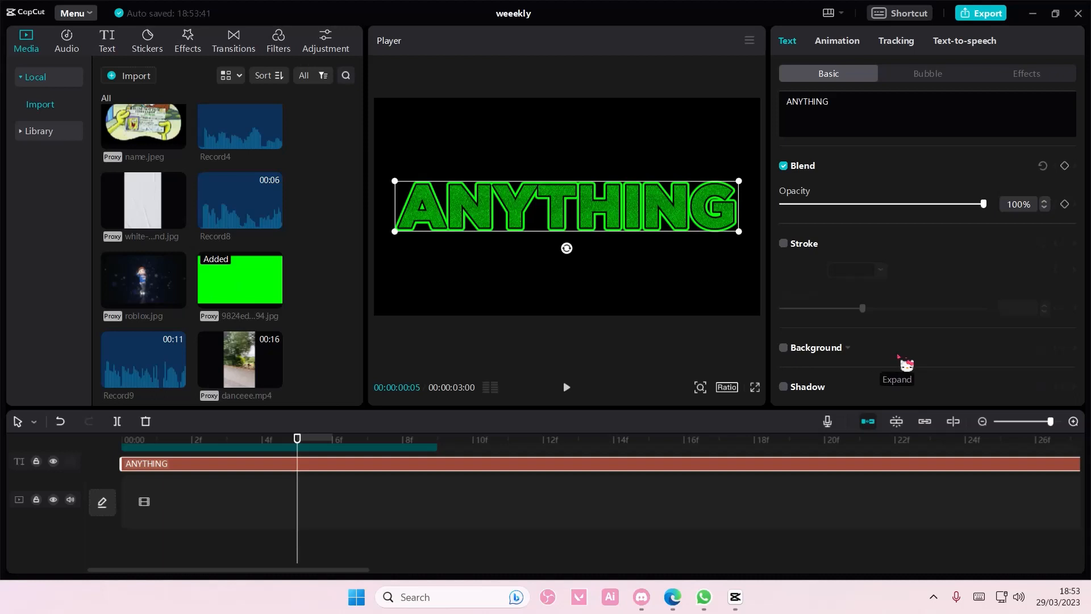
{"action": "mouse_move", "coordinate": [950, 550]}
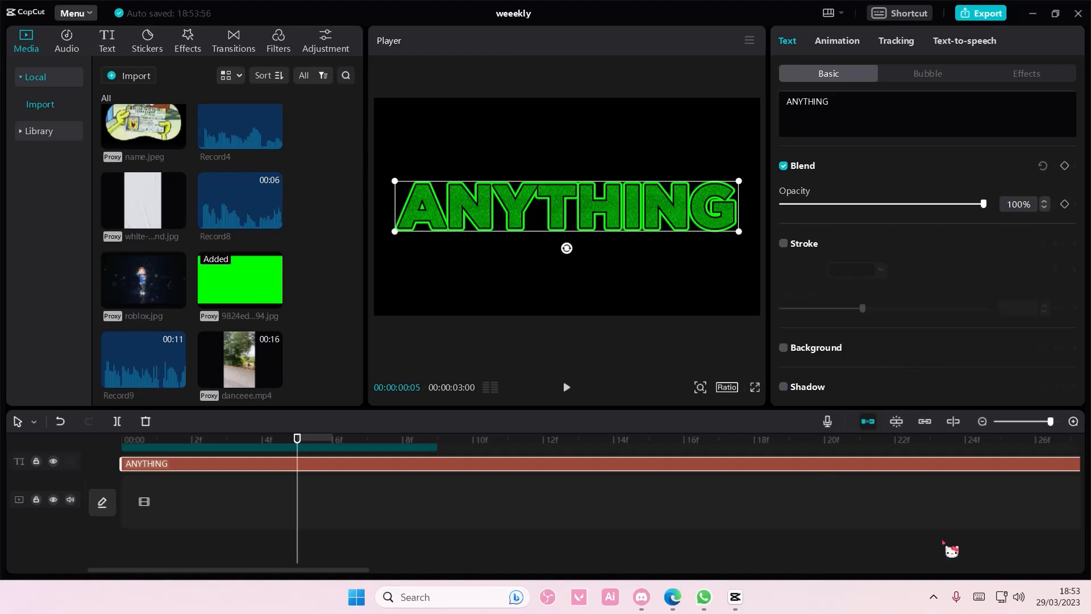